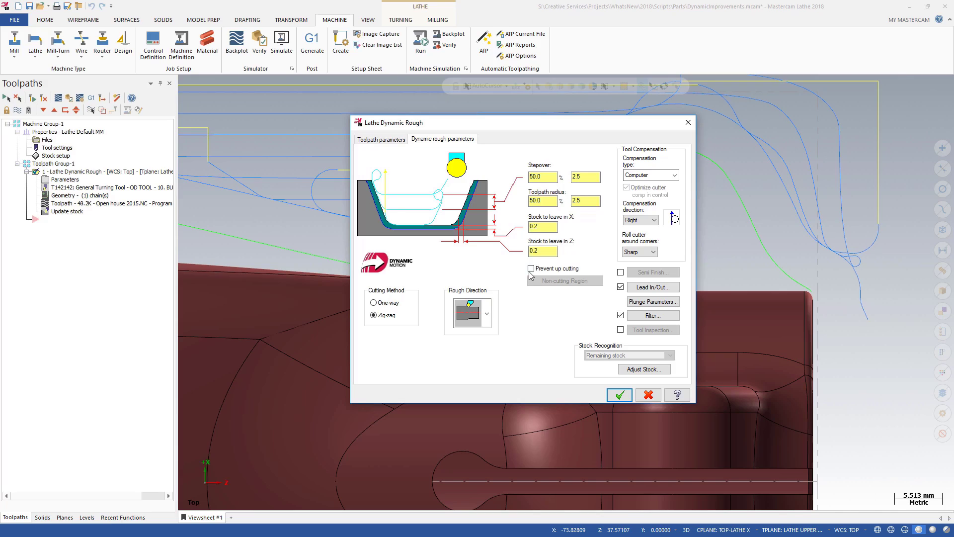
# Enable Prevent up cutting and review the non-cutting region settings
pyautogui.click(531, 267)
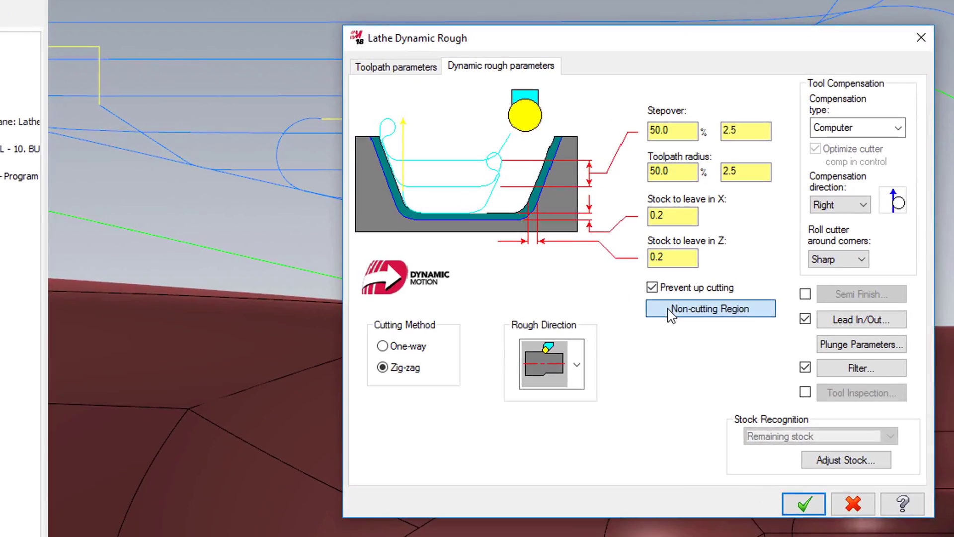
pyautogui.click(710, 308)
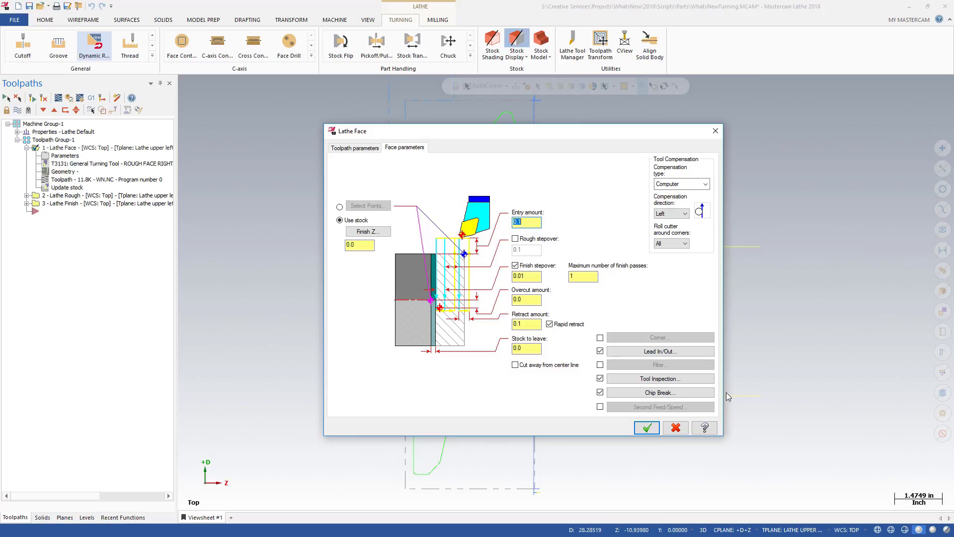
pyautogui.click(659, 392)
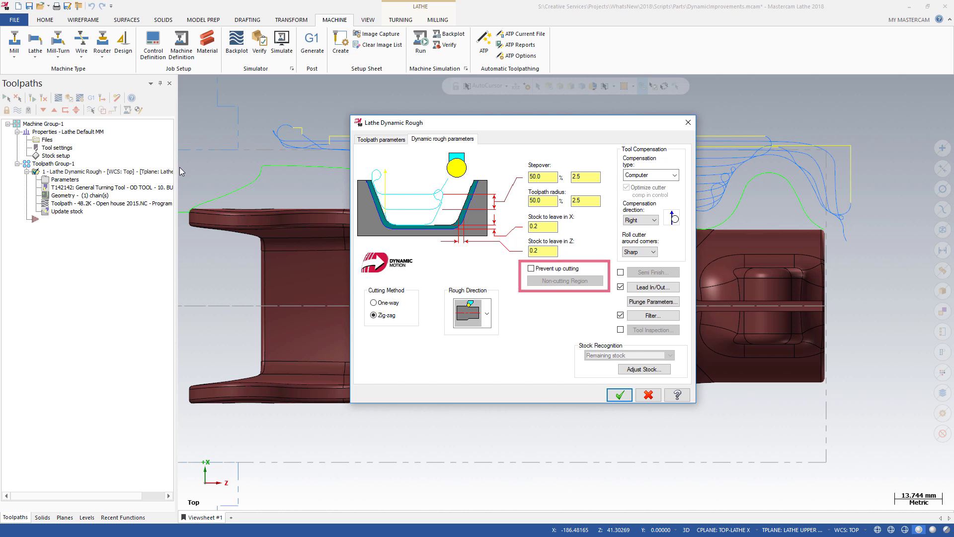
pyautogui.click(619, 394)
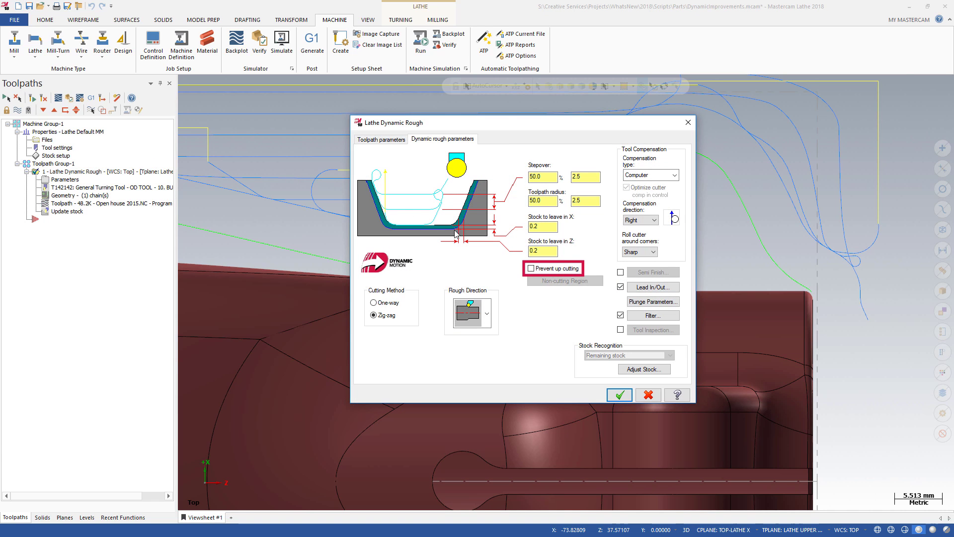
# Re-enable Prevent up cutting, confirm the non-cutting region, and accept the Dynamic Rough parameters
pyautogui.click(531, 268)
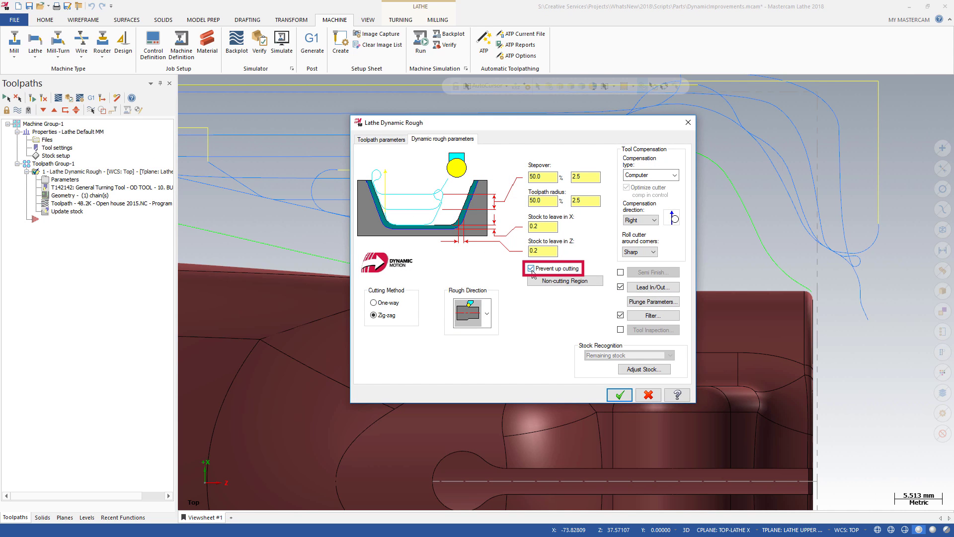
pyautogui.click(565, 281)
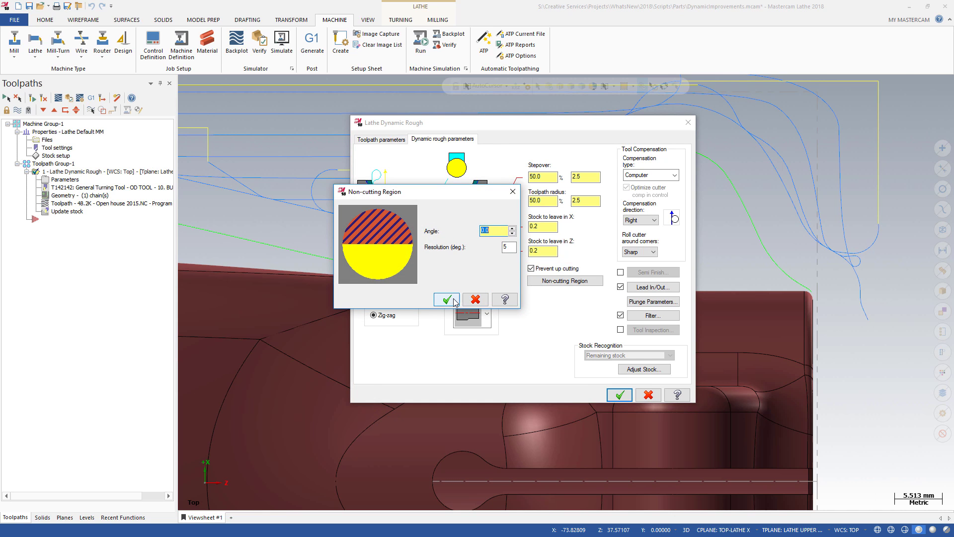
pyautogui.click(446, 299)
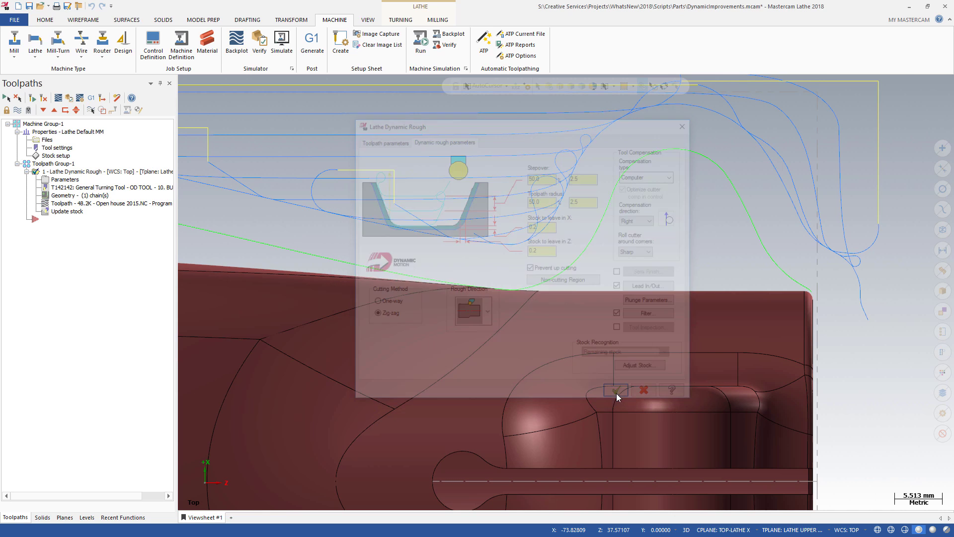
pyautogui.click(616, 390)
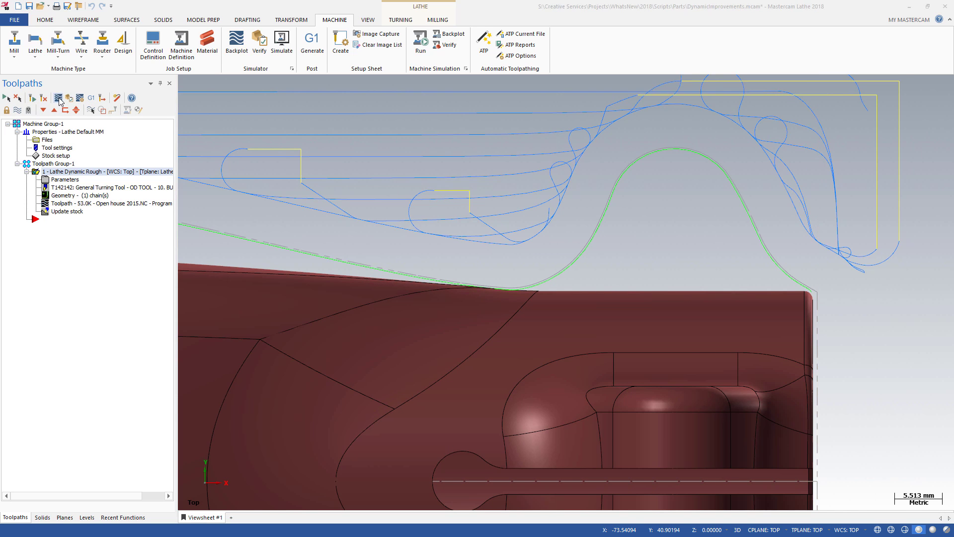
# Regenerate the modified Dynamic Rough toolpath from the Toolpaths Manager
pyautogui.click(233, 41)
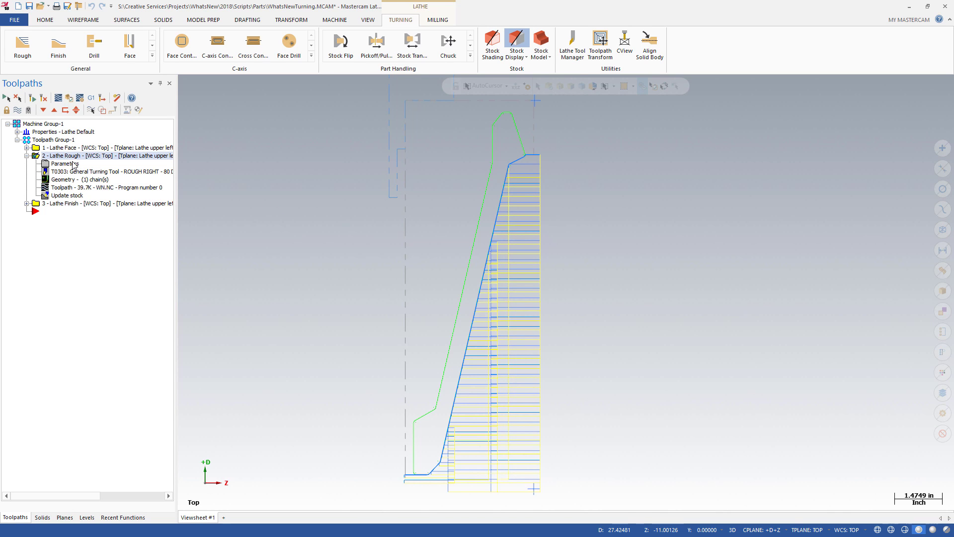
# Open the 2 - Lathe Rough parameters to its Rough parameters with section turning enabled
pyautogui.doubleClick(58, 163)
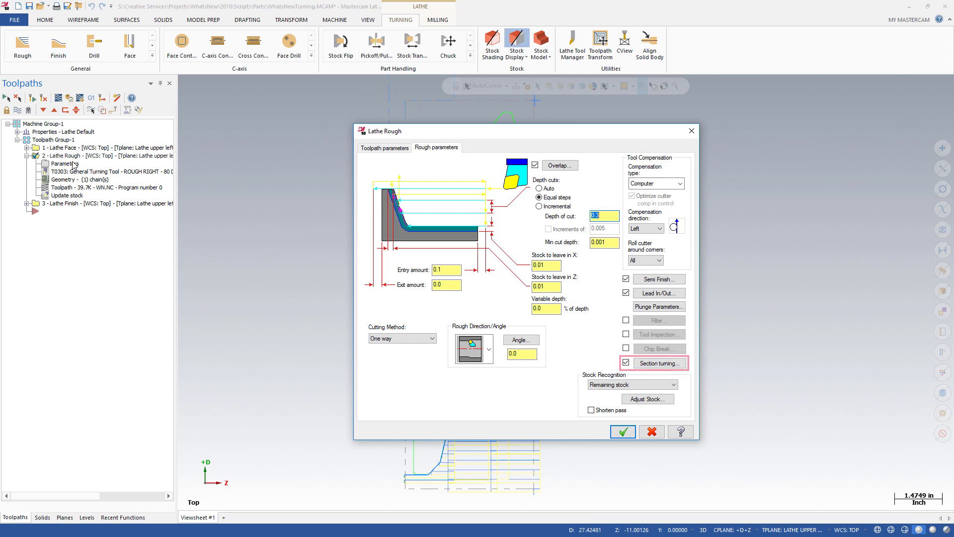
pyautogui.click(623, 432)
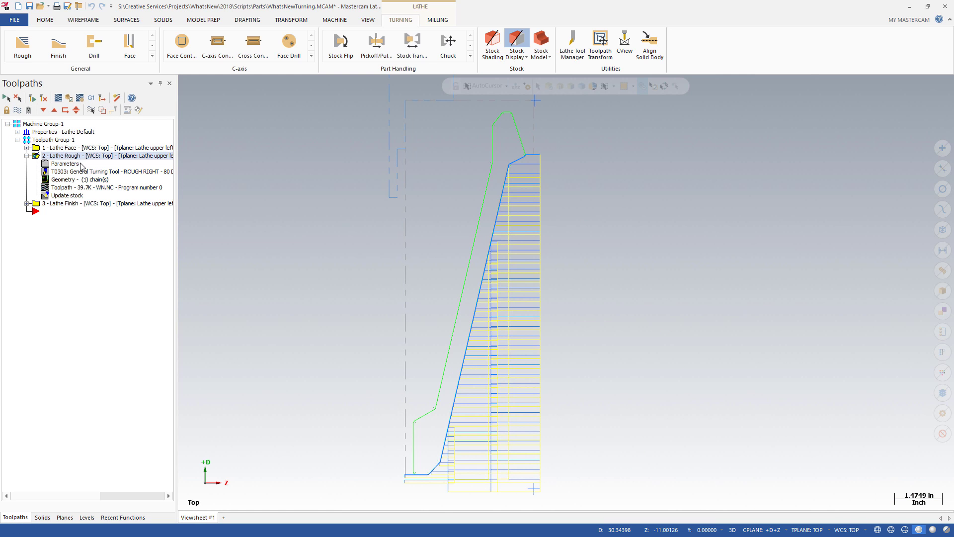
pyautogui.doubleClick(66, 163)
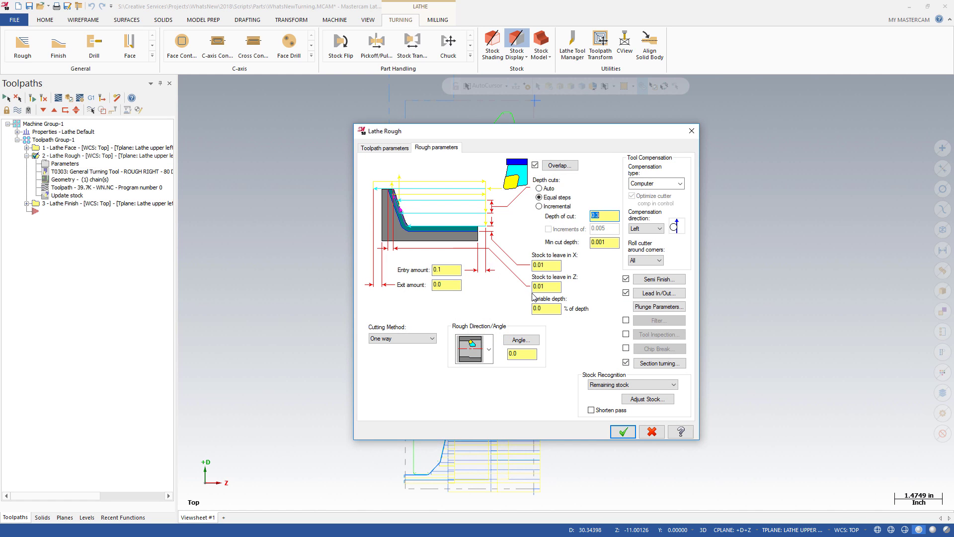
pyautogui.click(658, 362)
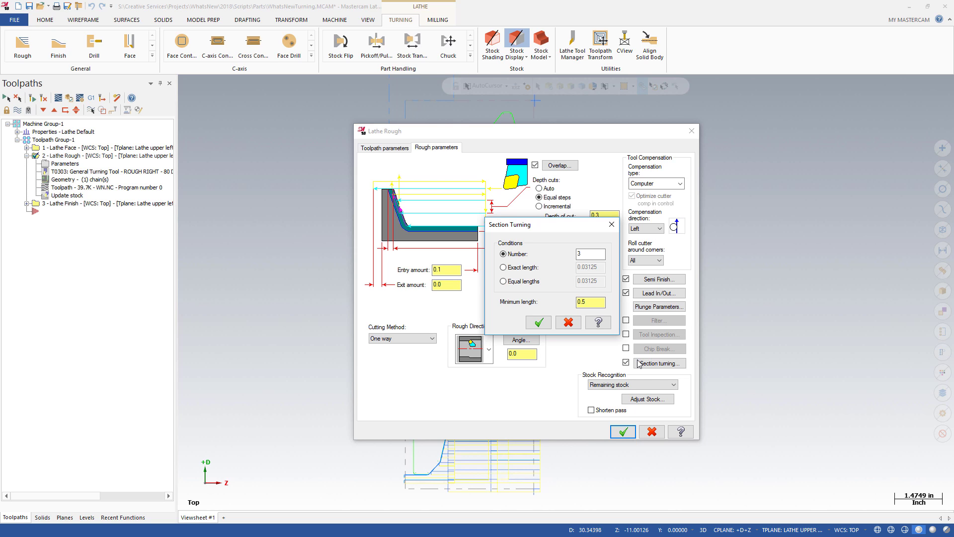
pyautogui.click(539, 322)
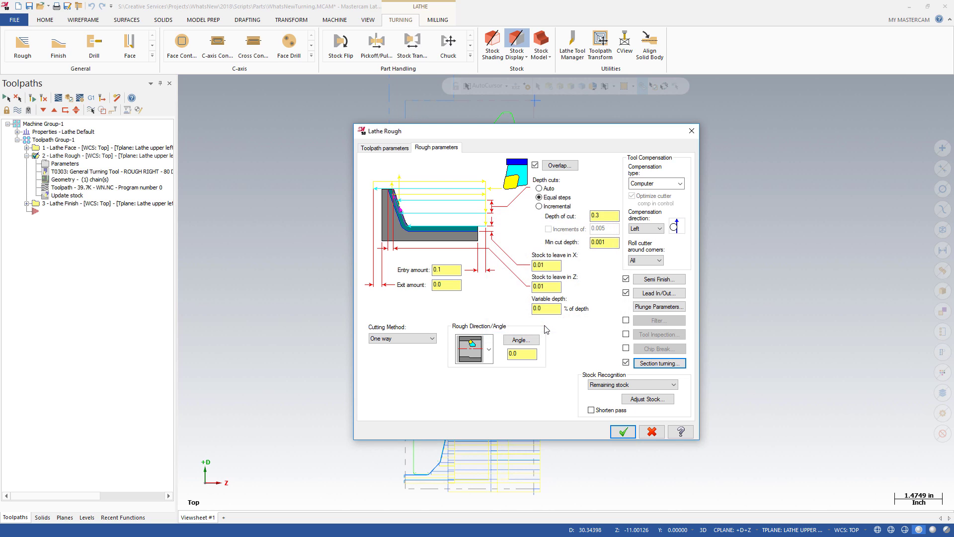
pyautogui.click(659, 279)
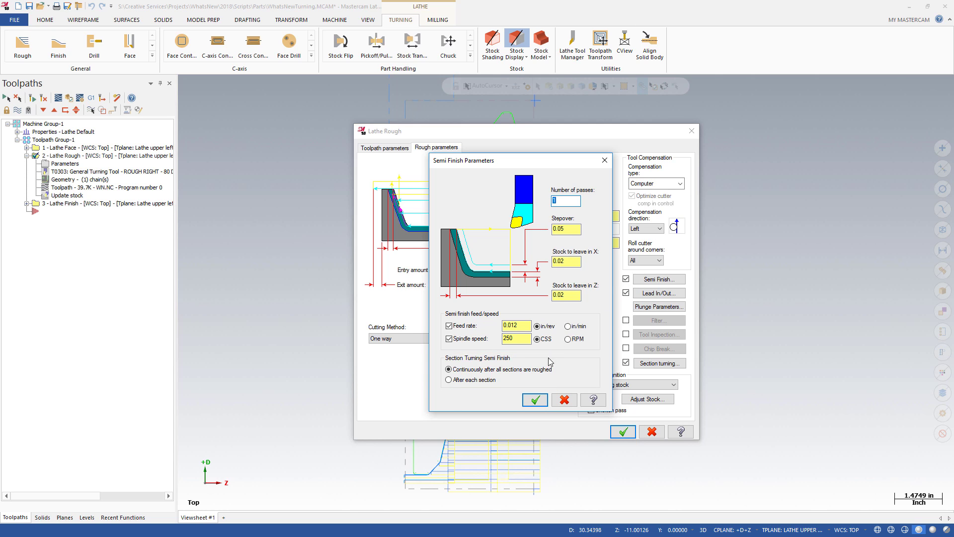
# Run semi-finish continuously after all sections are roughed and accept the Lathe Rough changes
pyautogui.click(535, 400)
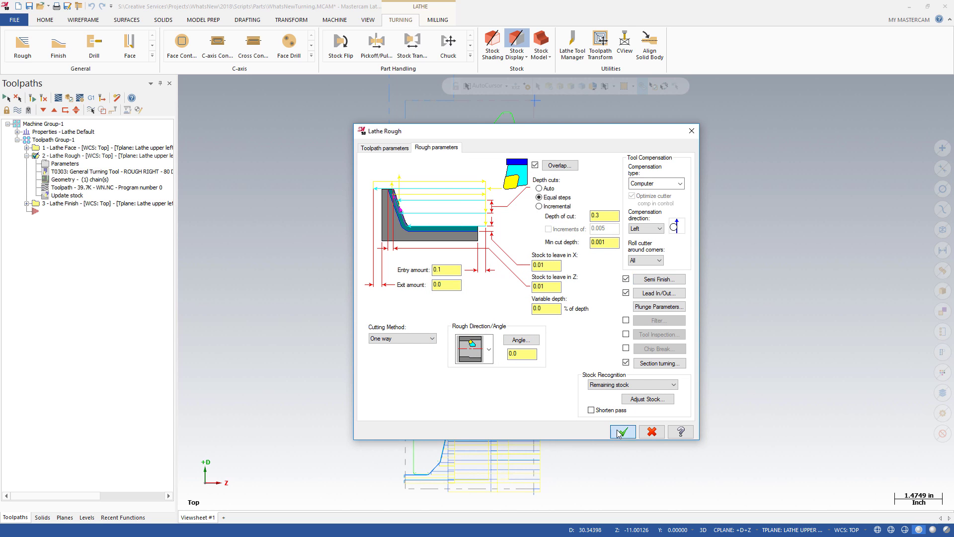
pyautogui.click(622, 432)
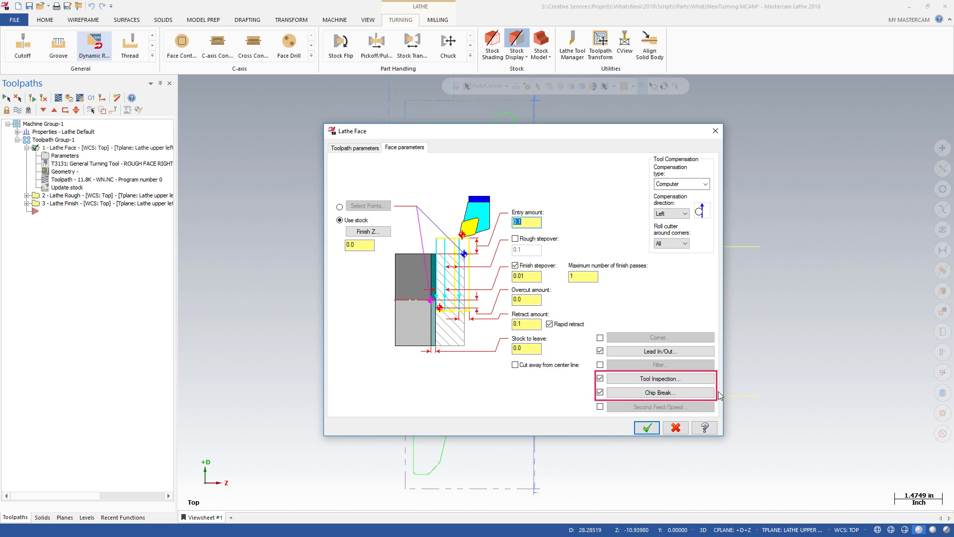
# Give face chip break a 0.5 length of cut, 0.02 lead in/out, no dwell
pyautogui.click(660, 392)
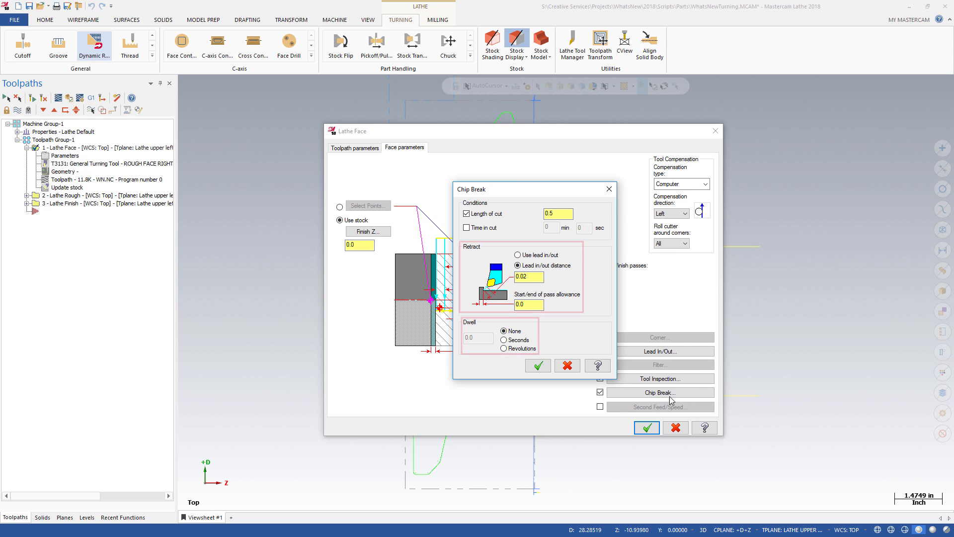
pyautogui.click(538, 365)
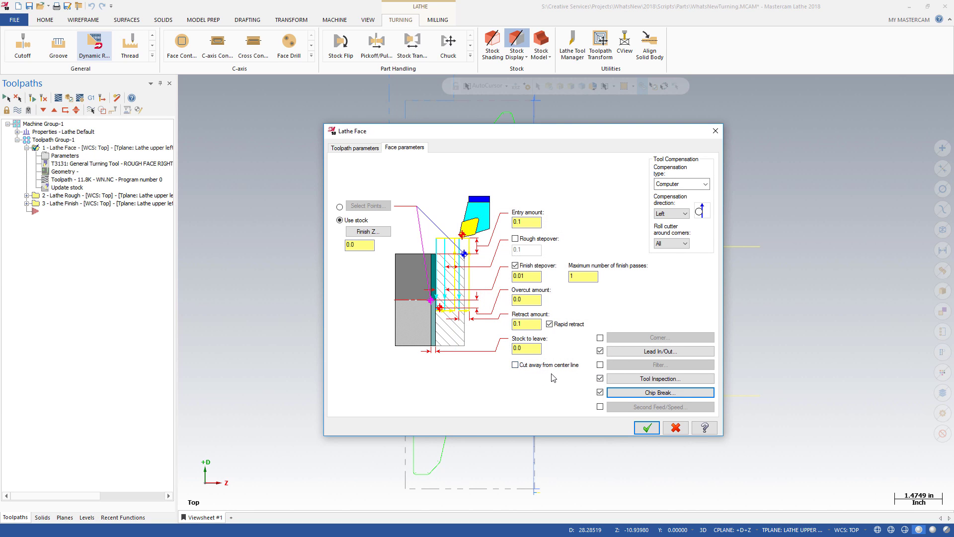
# Inspect the face tool at user-defined Z 7.0 after 12 minutes in cut, and accept
pyautogui.click(660, 378)
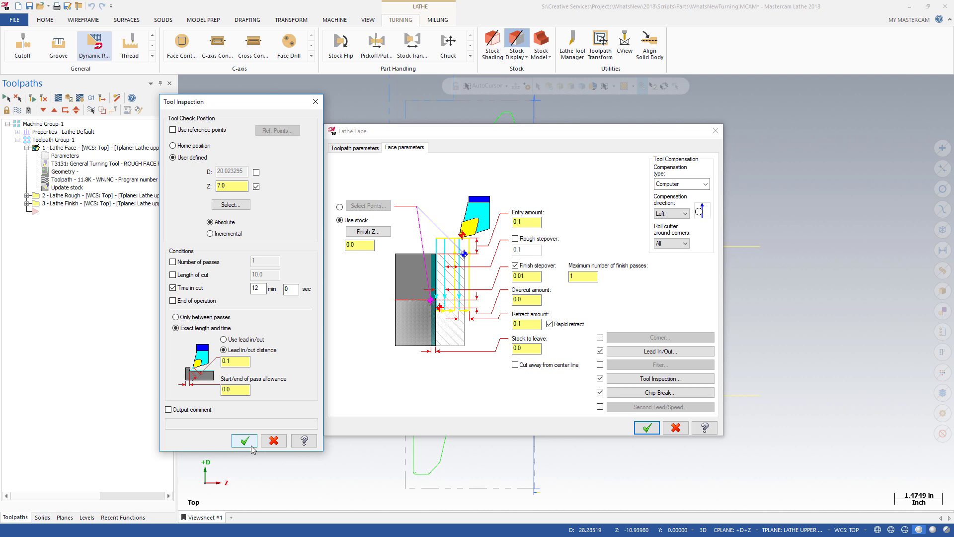
pyautogui.click(243, 440)
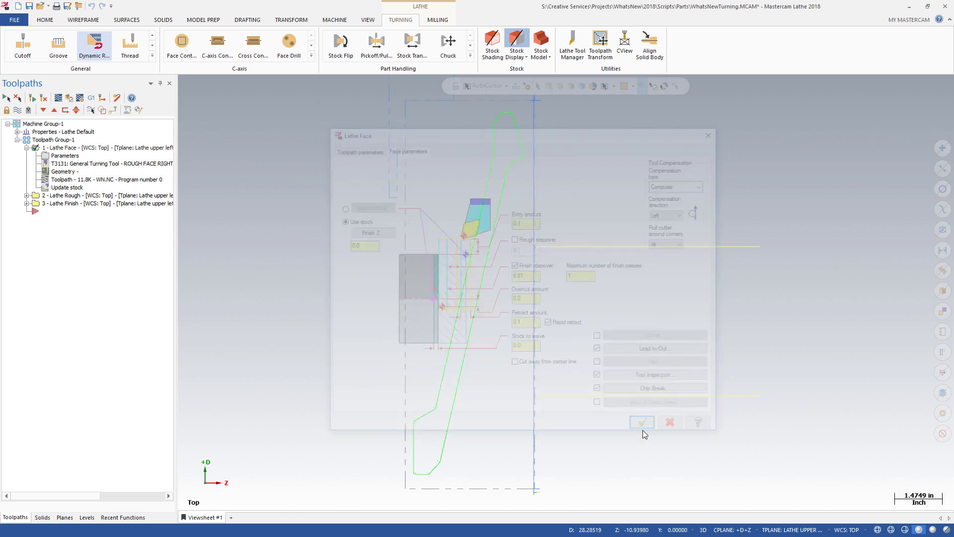
pyautogui.click(642, 421)
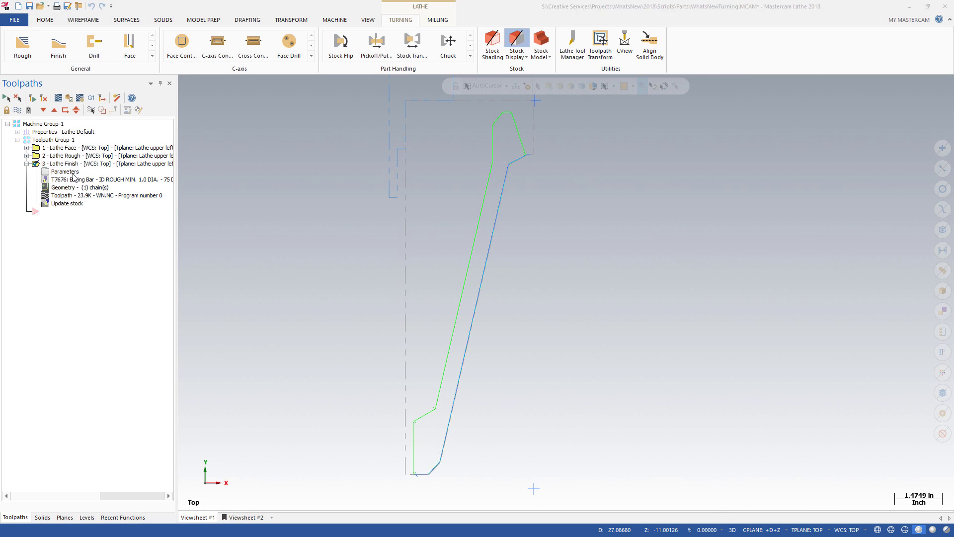
# Give finish chip break 0.18 length of cut, 0.01 lead in/out, 0.5 second dwell
pyautogui.doubleClick(63, 171)
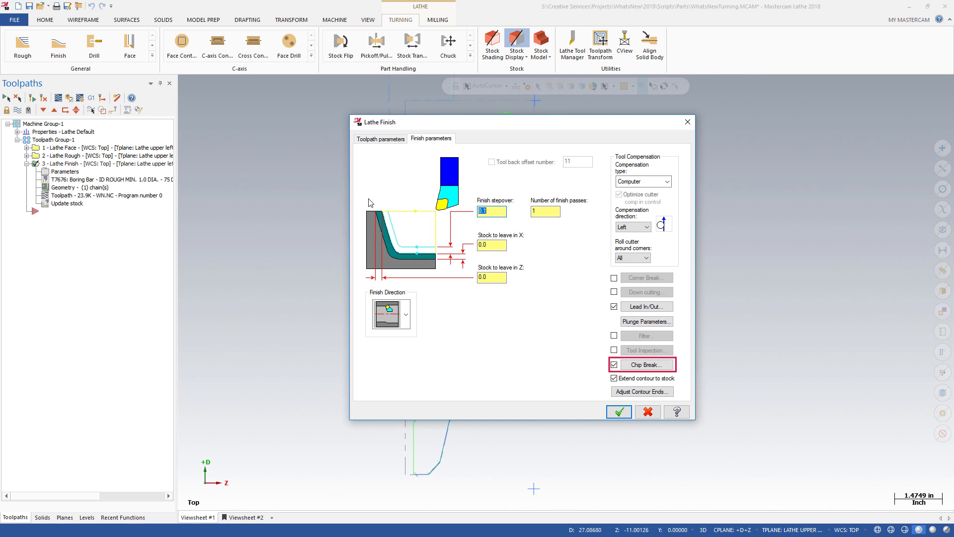
pyautogui.moveTo(655, 365)
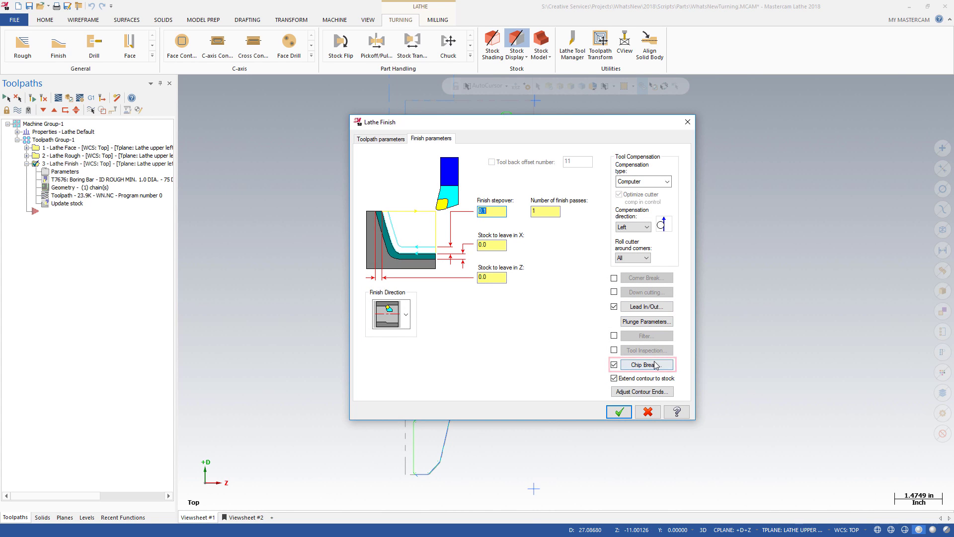
pyautogui.click(647, 365)
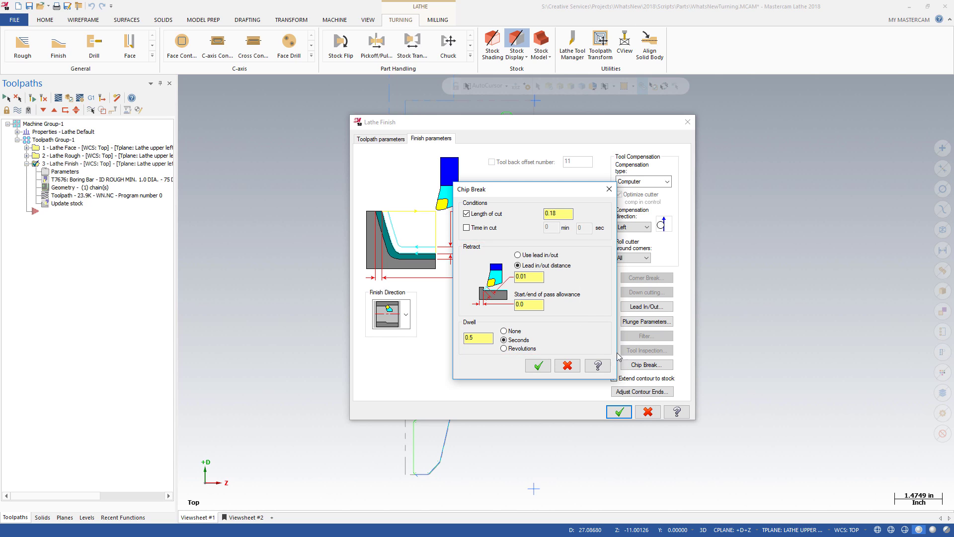
pyautogui.click(538, 365)
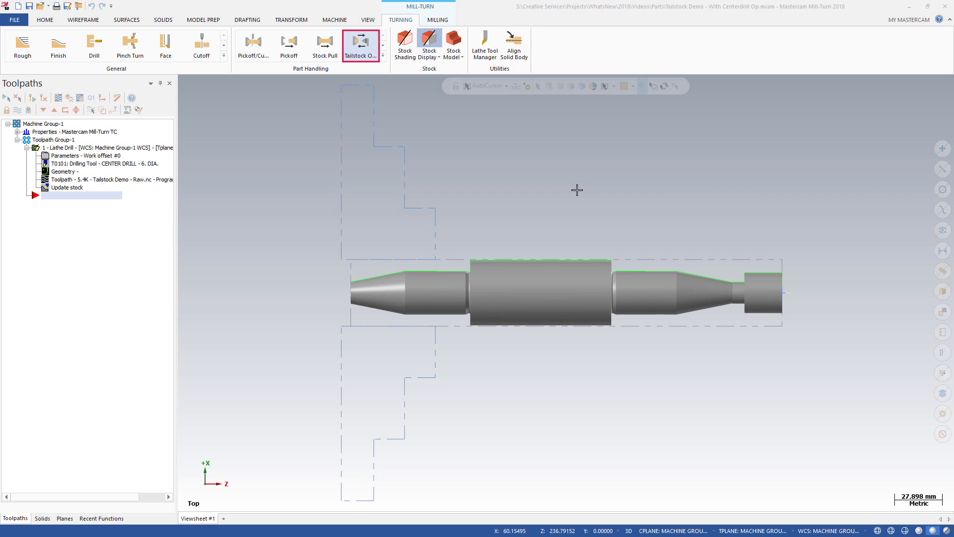
pyautogui.moveTo(410, 117)
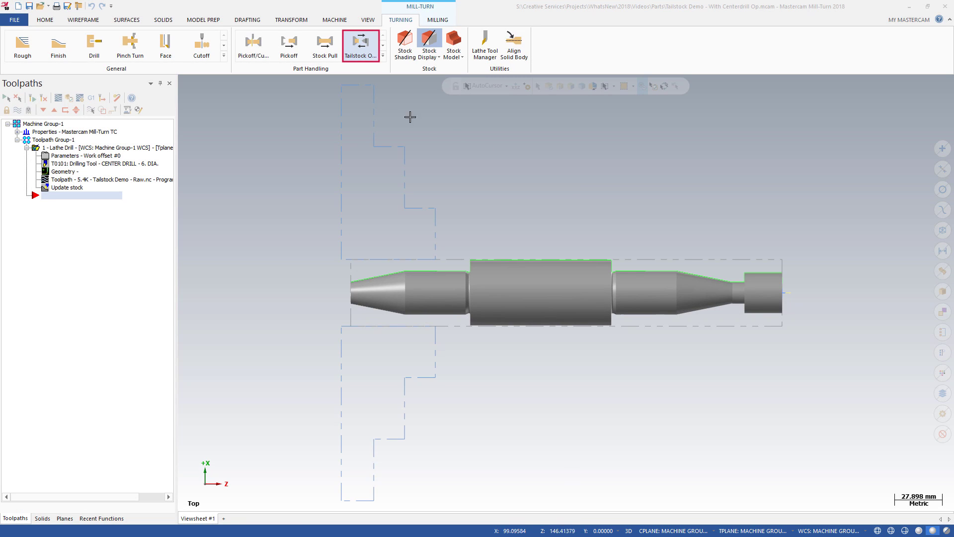
# Start a Tailstock Advance and Engage operation from Tailstock Operations on the Turning tab
pyautogui.click(362, 41)
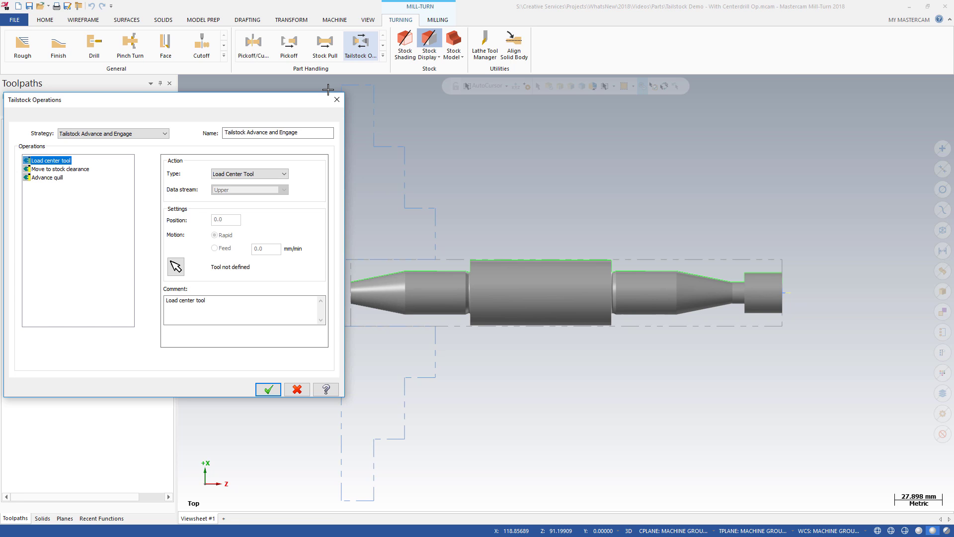
pyautogui.moveTo(350, 99)
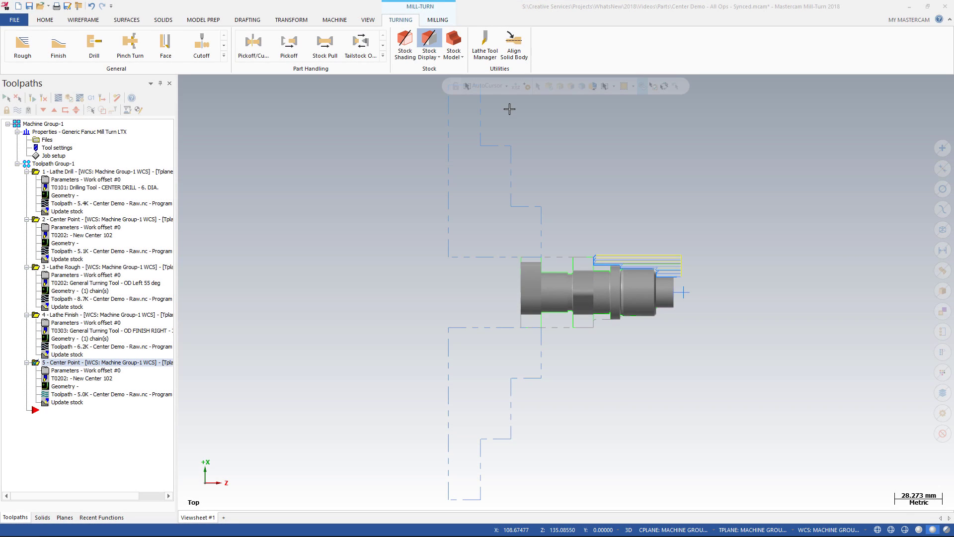
# Open the Lathe Tool Manager's library and start creating a new center tool
pyautogui.click(75, 363)
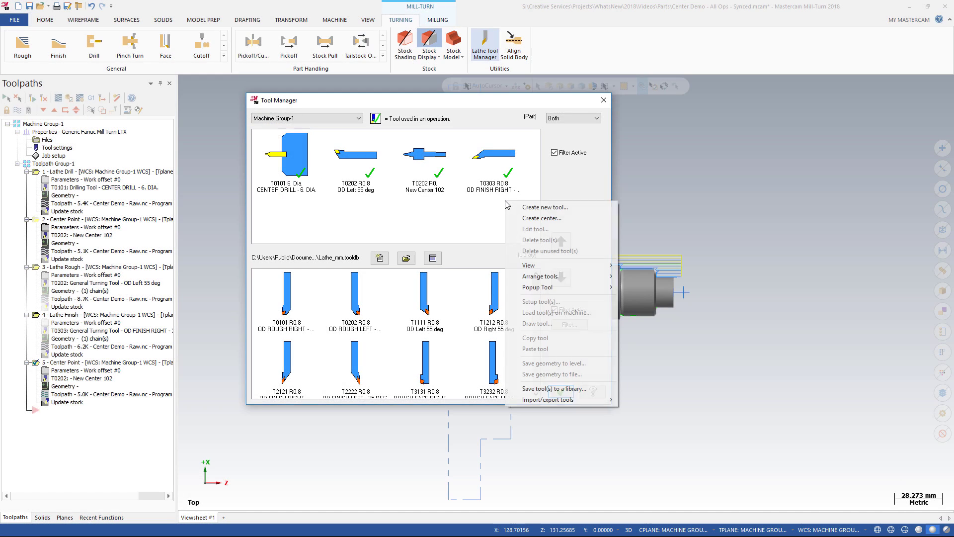
pyautogui.click(541, 218)
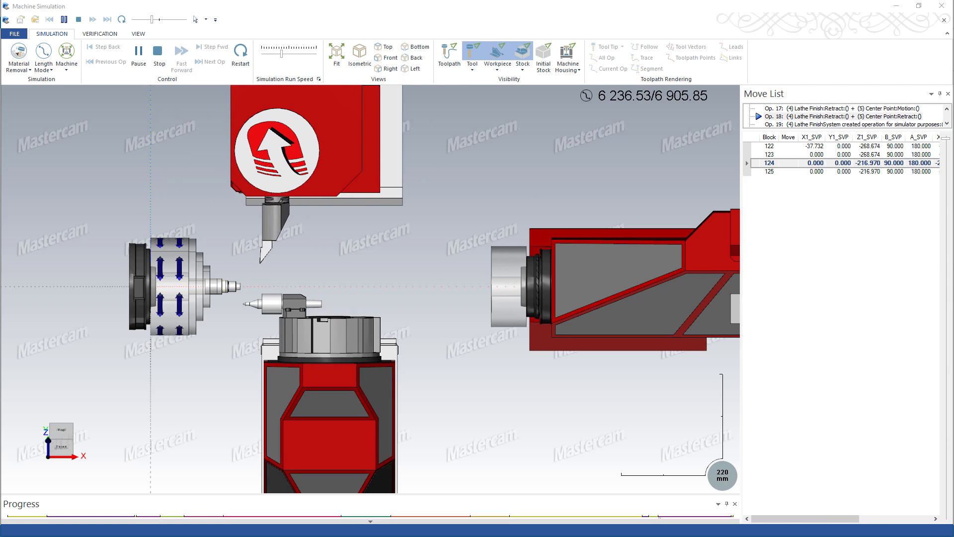
# Play the machine simulation through the center point and rough turning operations
pyautogui.click(139, 52)
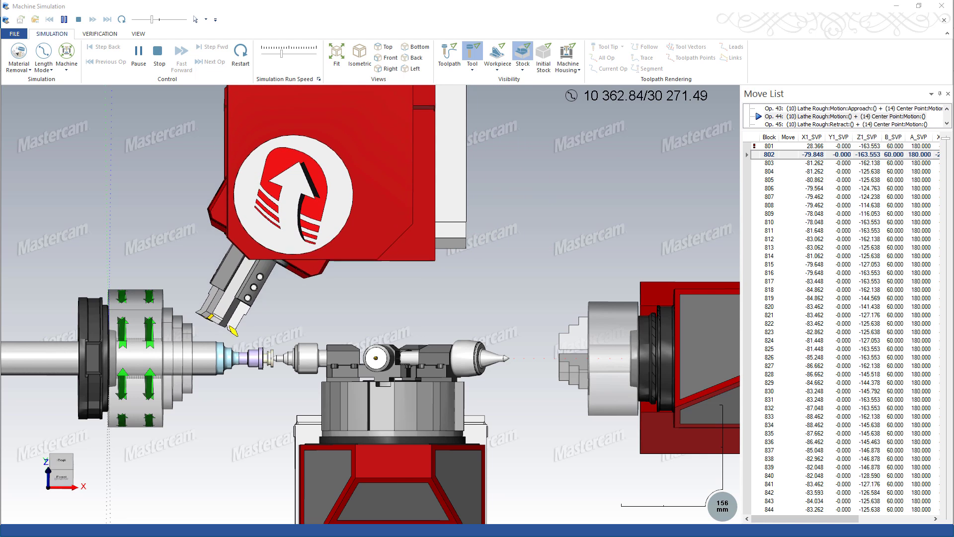
pyautogui.click(178, 59)
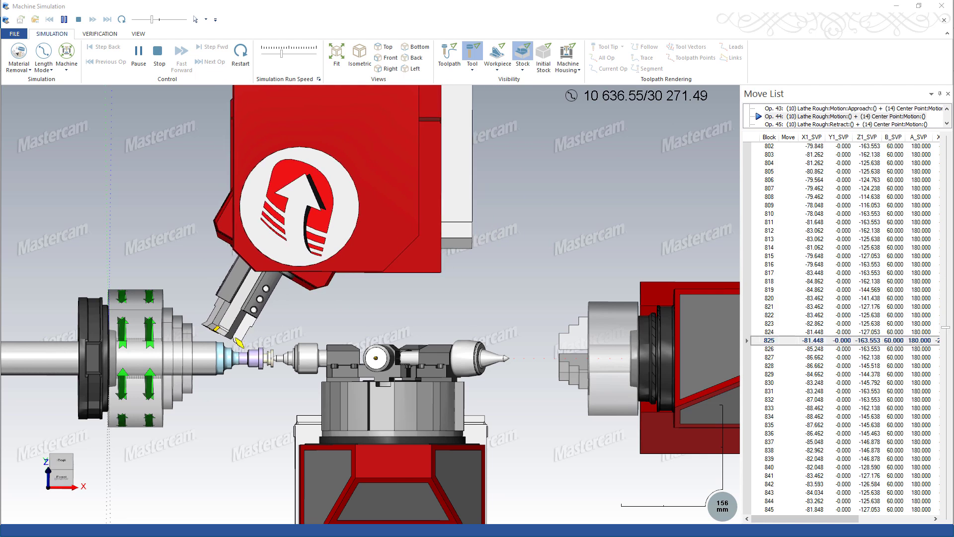